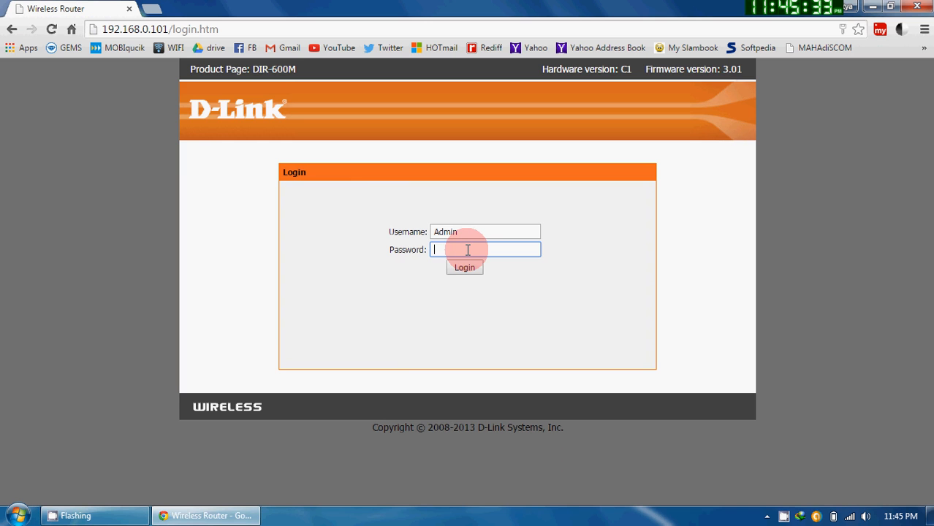
Sign in to the router as Admin and go to the Advanced settings
{"action": "left_click", "coordinate": [464, 267]}
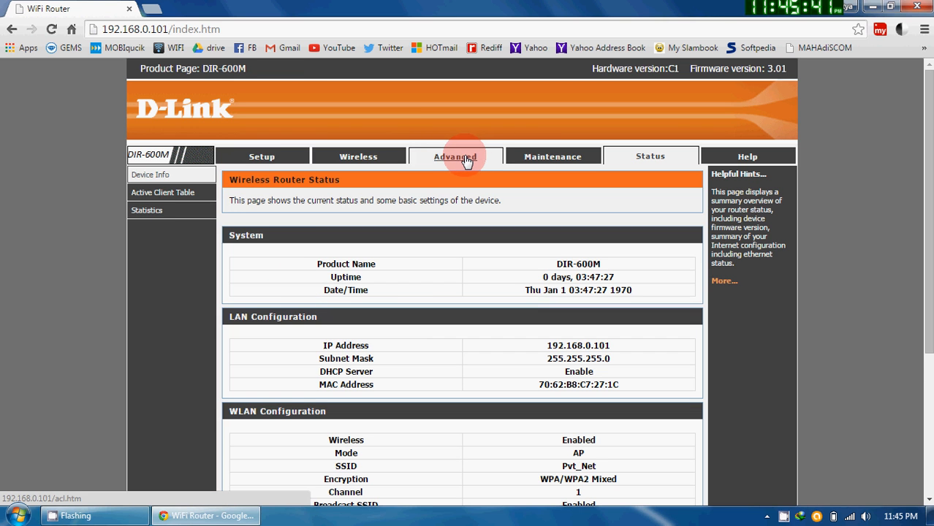
{"action": "left_click", "coordinate": [454, 156]}
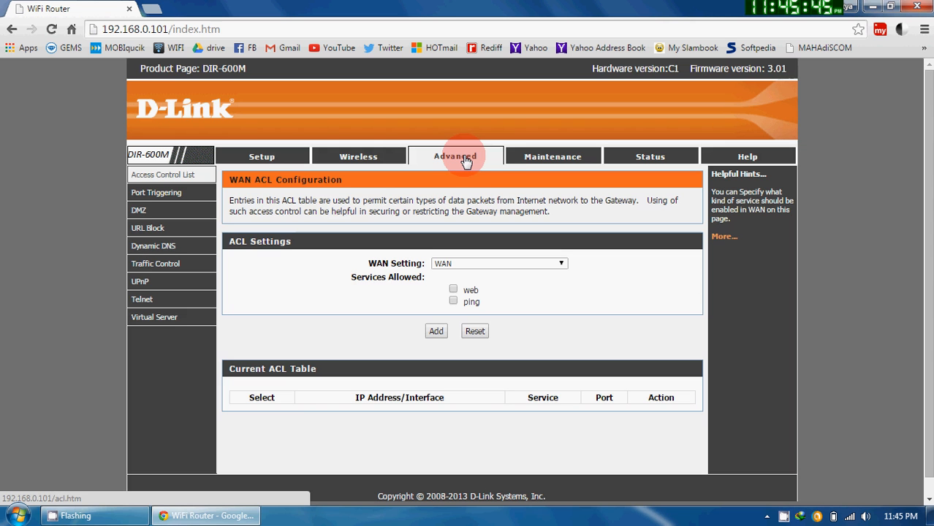
{"action": "mouse_move", "coordinate": [155, 192]}
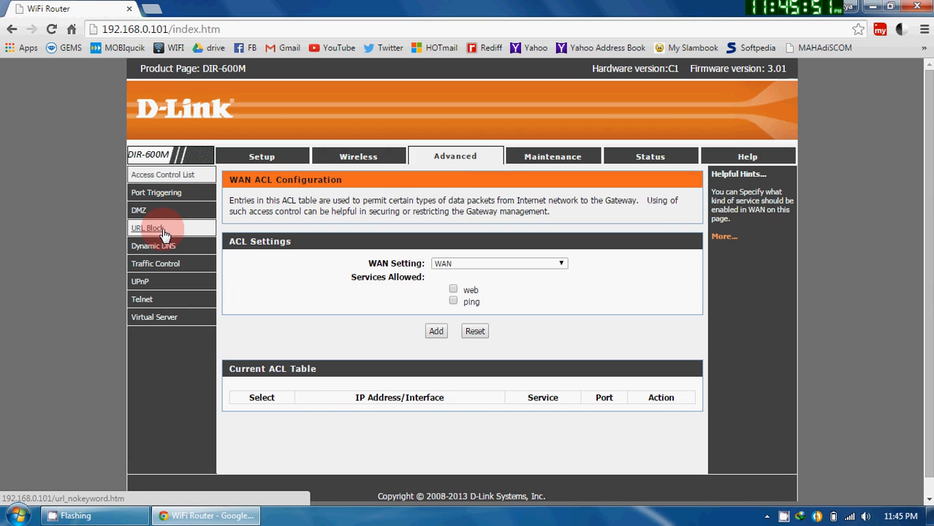
Open URL Block in the Advanced sidebar and confirm the website tab still loads
{"action": "left_click", "coordinate": [147, 228]}
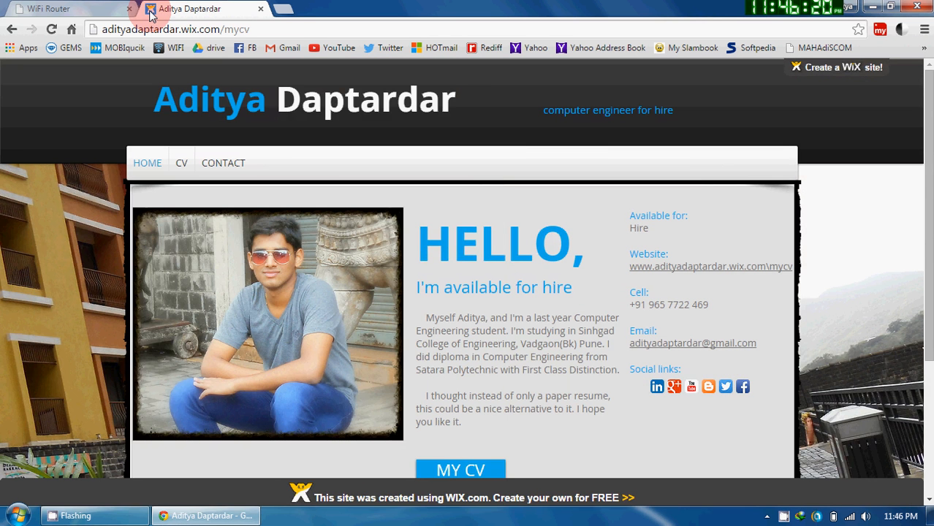
{"action": "left_click", "coordinate": [66, 8]}
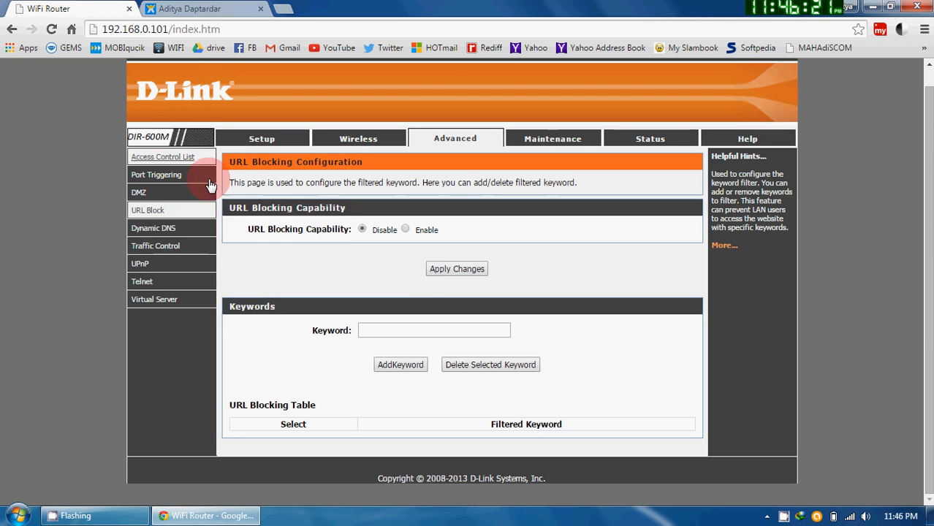
{"action": "mouse_move", "coordinate": [351, 220]}
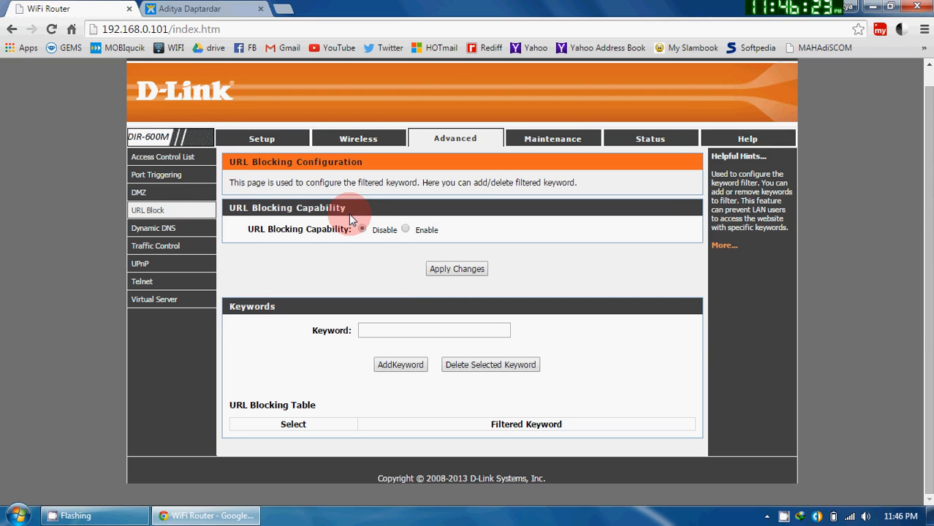
{"action": "mouse_move", "coordinate": [387, 256]}
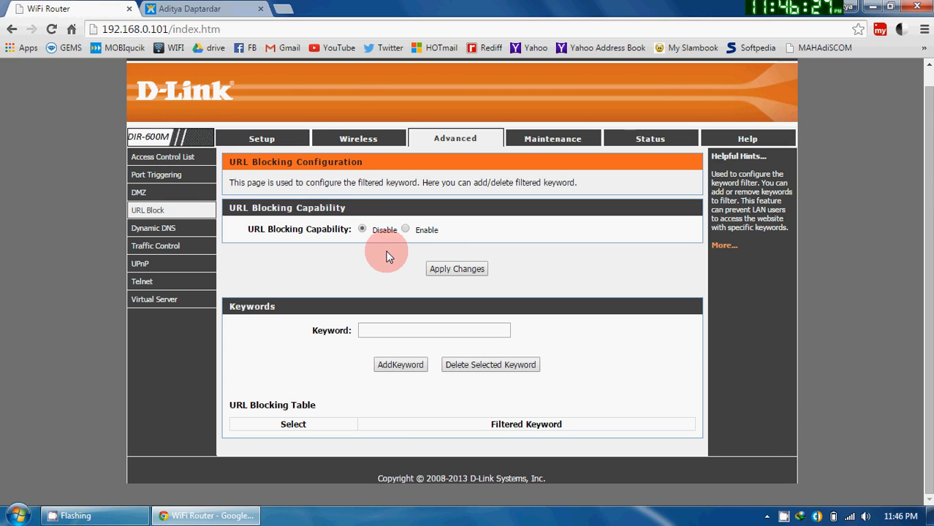
{"action": "left_click", "coordinate": [190, 8]}
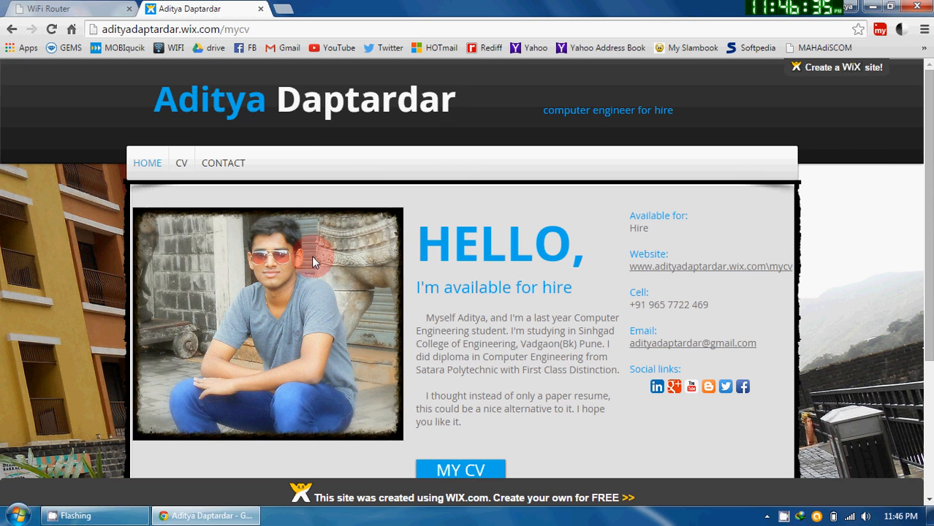
{"action": "mouse_move", "coordinate": [269, 215]}
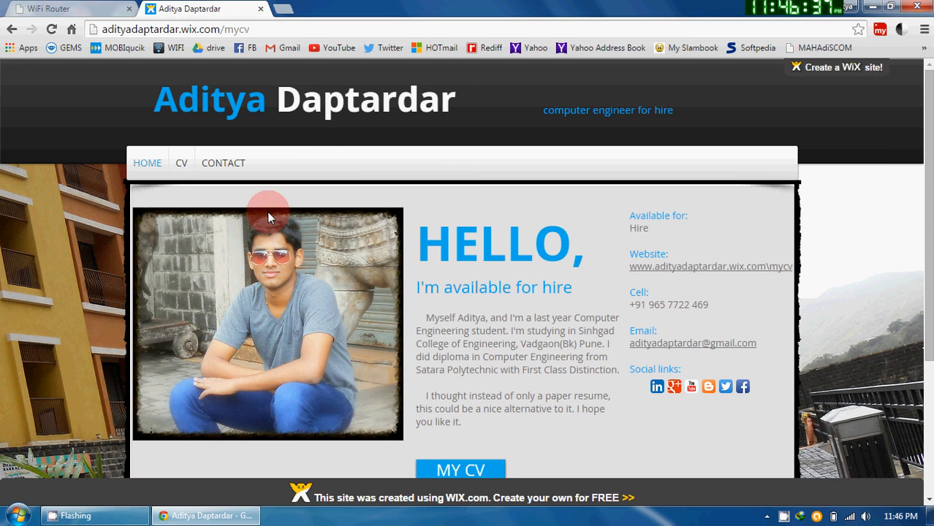
{"action": "left_click", "coordinate": [66, 8]}
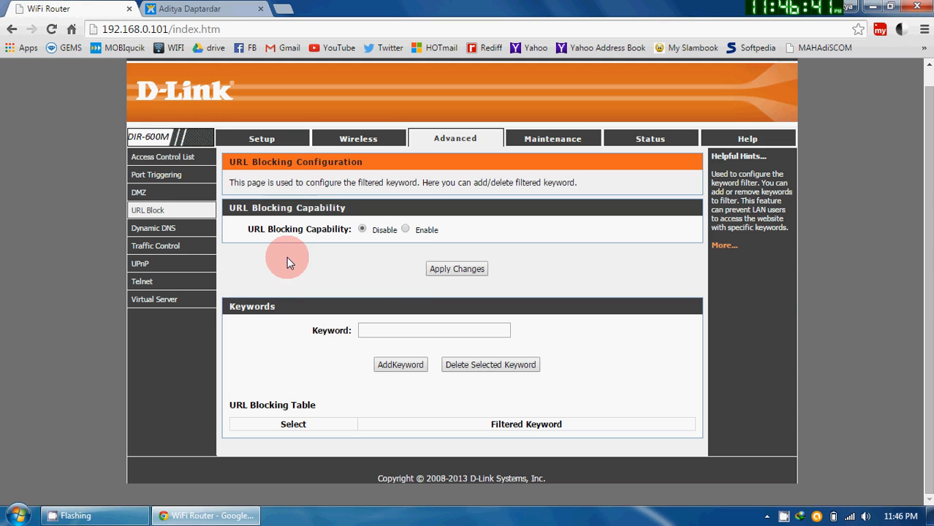
{"action": "mouse_move", "coordinate": [401, 229]}
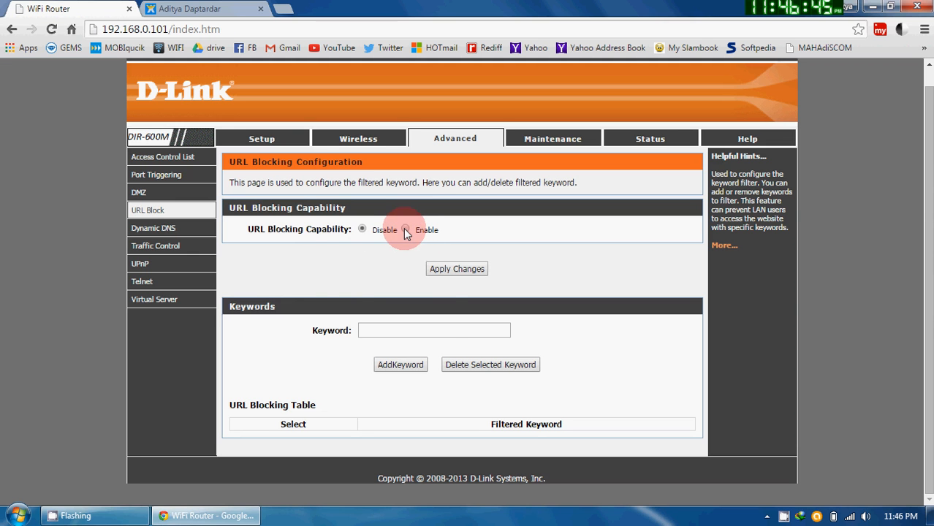
Enable URL Blocking Capability and select the Keyword field
{"action": "left_click", "coordinate": [405, 230]}
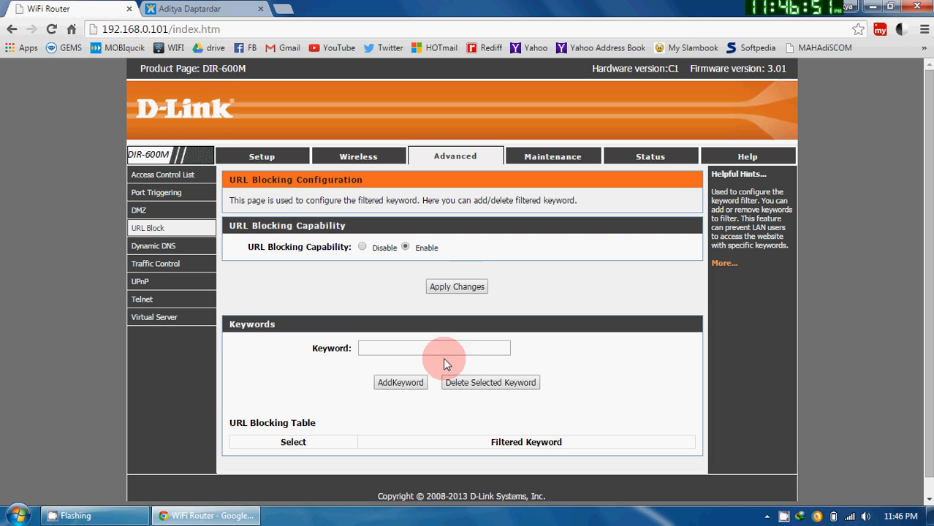
{"action": "left_click", "coordinate": [434, 348]}
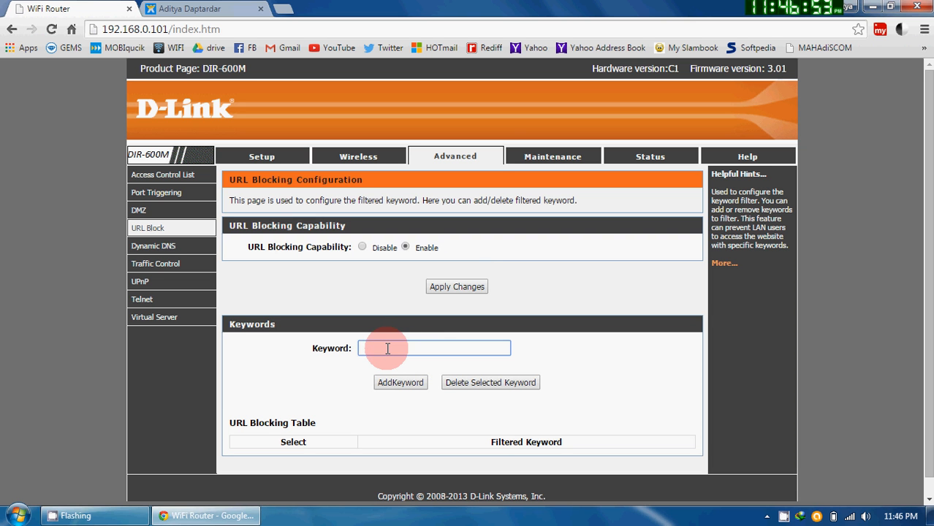
{"action": "left_click", "coordinate": [435, 348]}
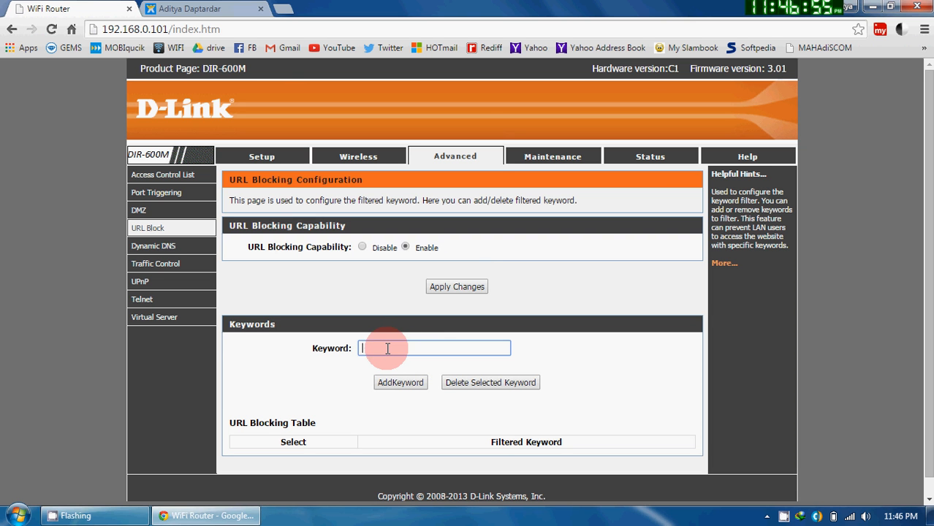
Copy 'adityadaptardar' from the site address, paste it as the keyword, and add it
{"action": "left_click", "coordinate": [205, 8]}
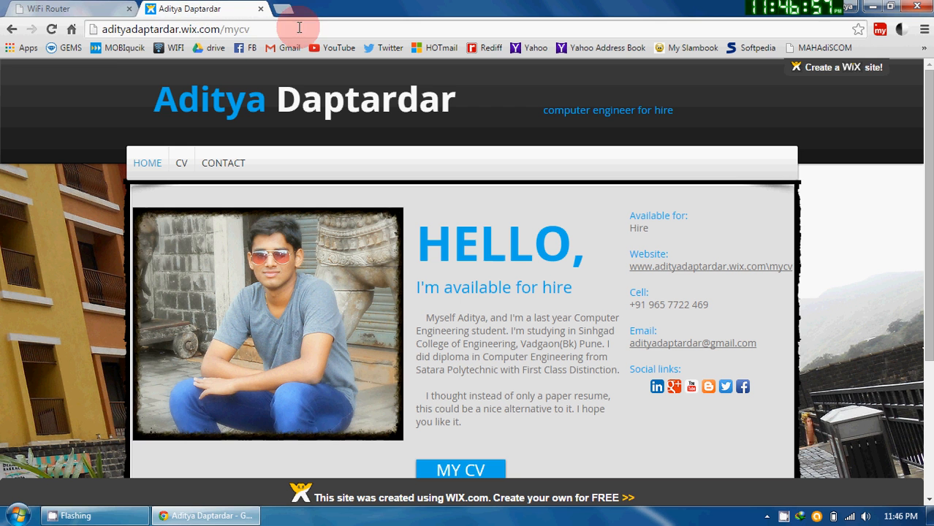
{"action": "double_click", "coordinate": [153, 29]}
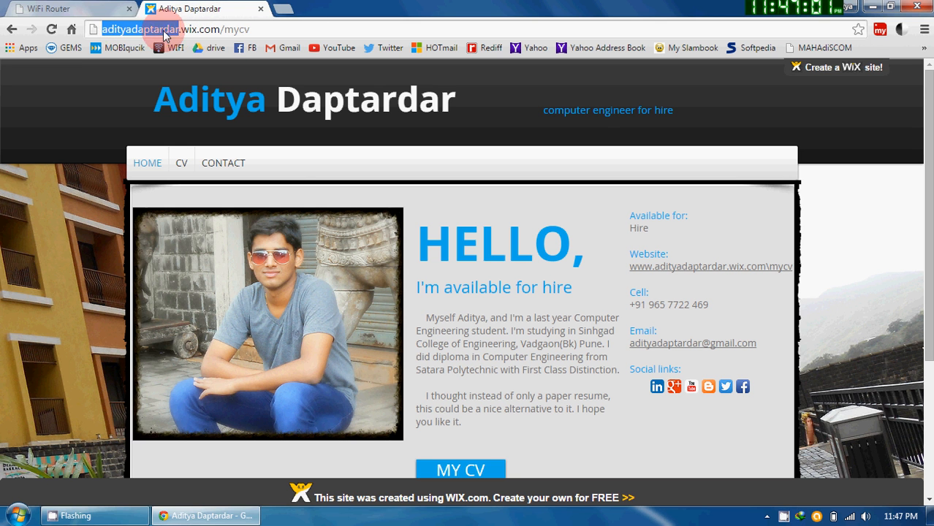
{"action": "left_click", "coordinate": [66, 8]}
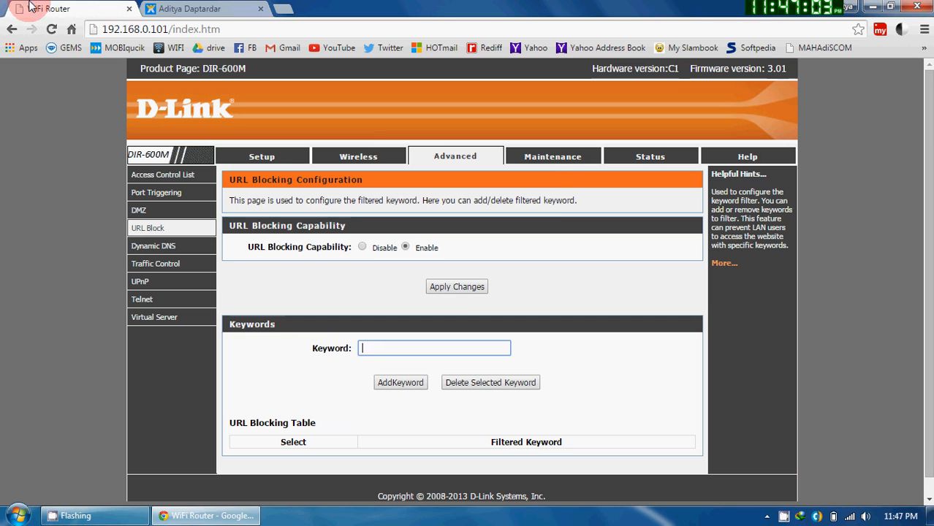
{"action": "right_click", "coordinate": [434, 347]}
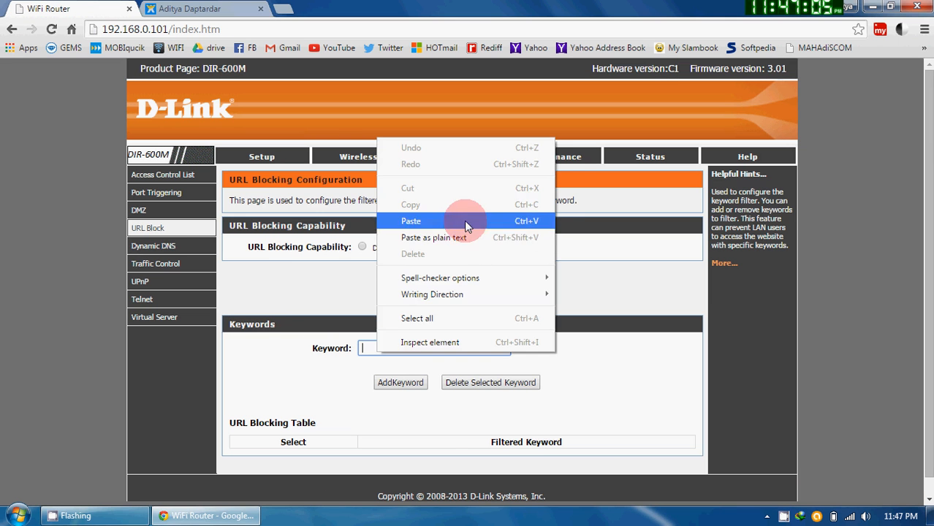
{"action": "left_click", "coordinate": [410, 221]}
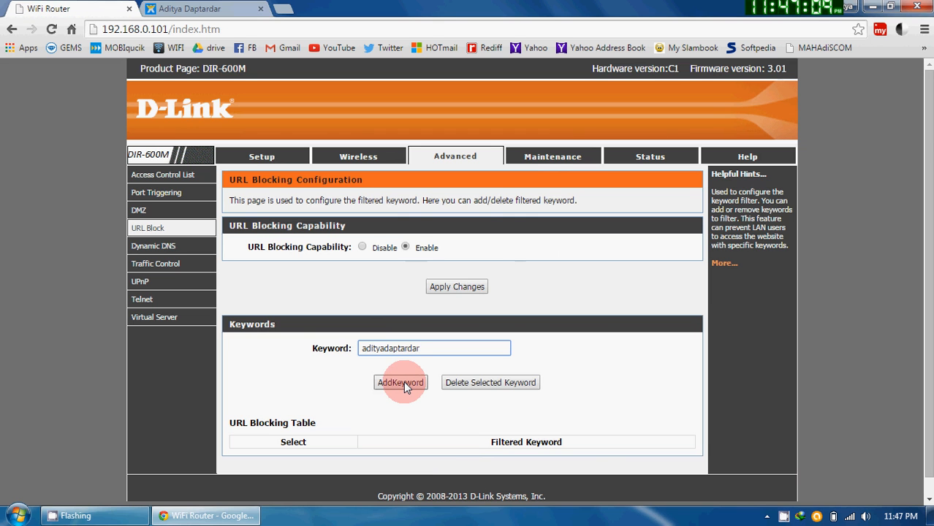
{"action": "left_click", "coordinate": [400, 382]}
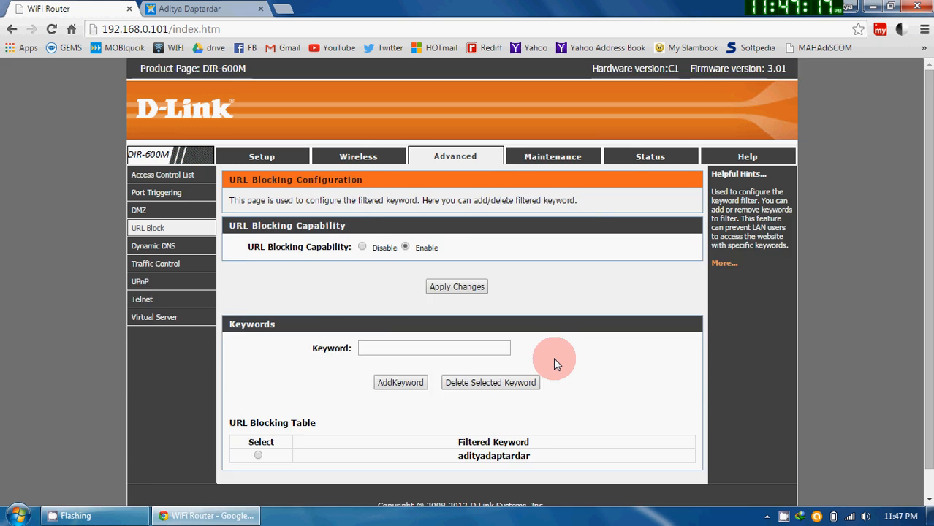
{"action": "scroll", "scroll_direction": "down", "scroll_amount": 3}
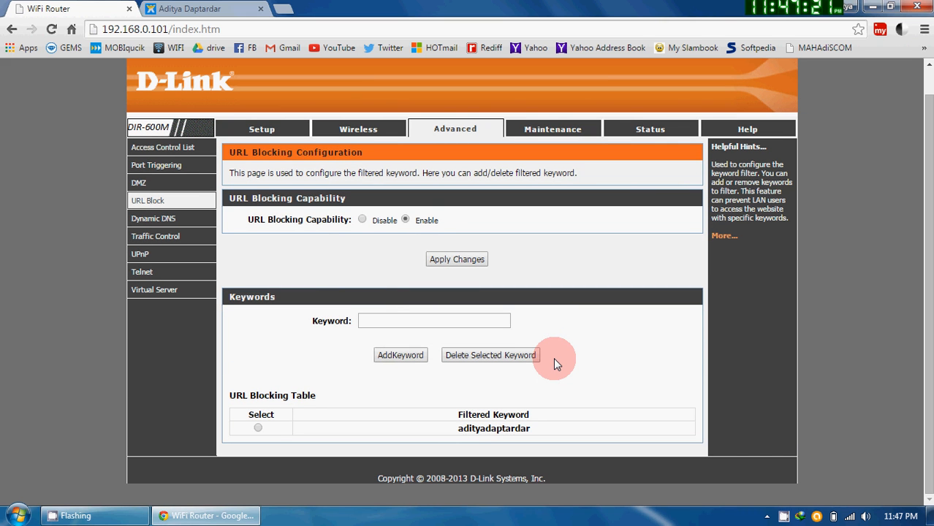
Test the block by loading adityadaptardar.wix.com/mycv in a new tab
{"action": "left_click", "coordinate": [194, 8]}
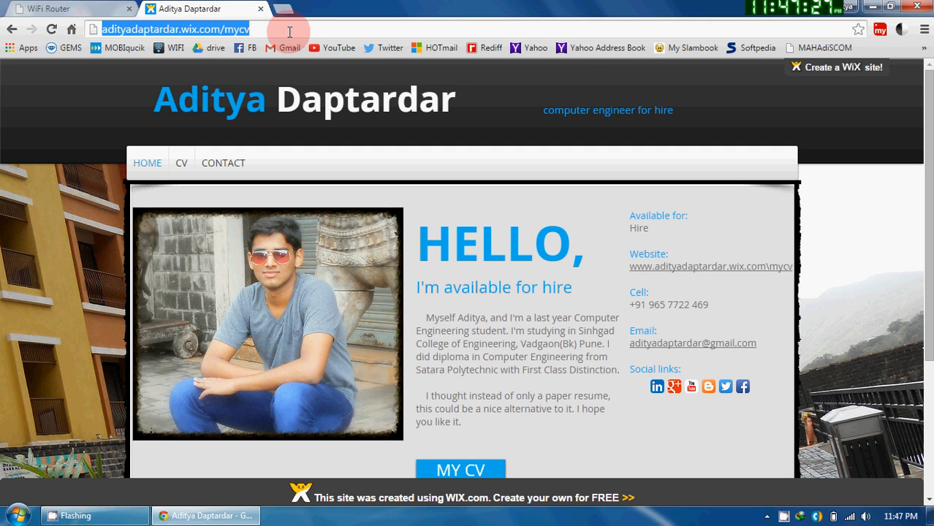
{"action": "left_click", "coordinate": [295, 8]}
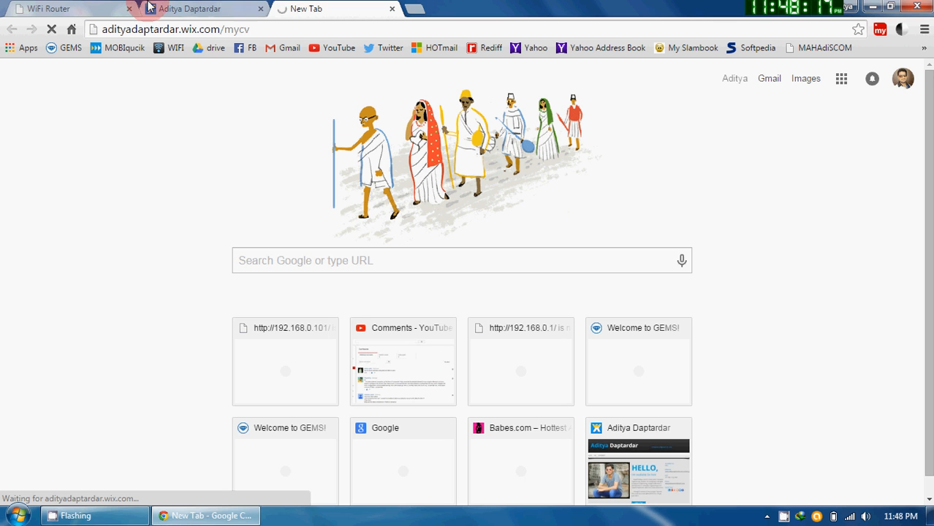
{"action": "left_click", "coordinate": [198, 8]}
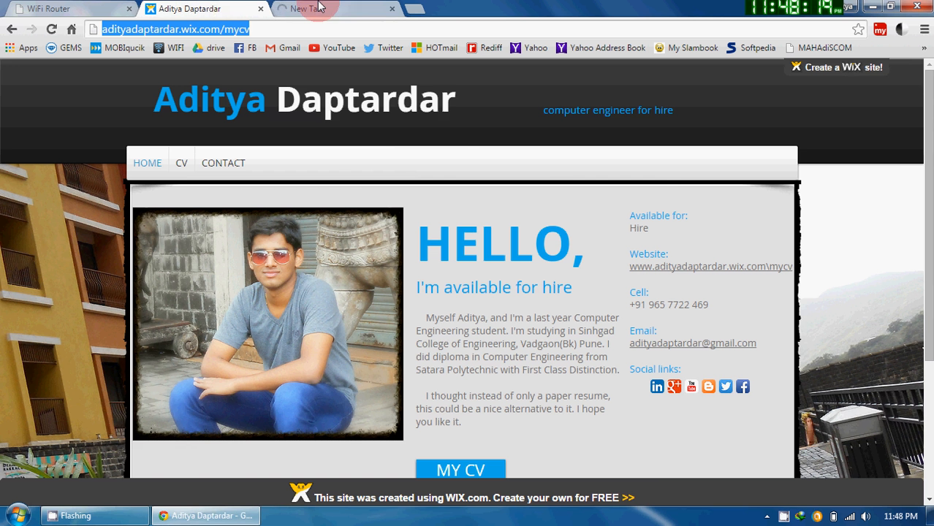
Set URL Blocking Capability to Disable and apply the changes
{"action": "left_click", "coordinate": [321, 8]}
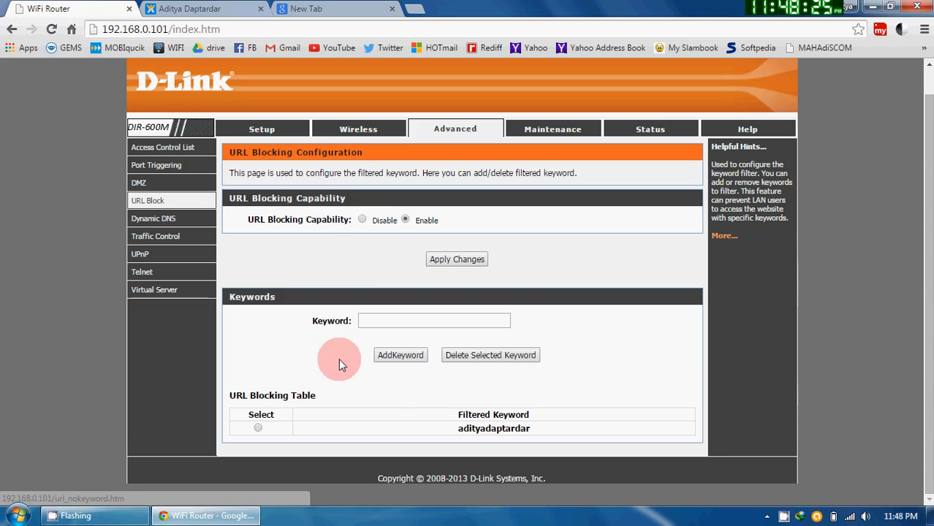
{"action": "mouse_move", "coordinate": [351, 231]}
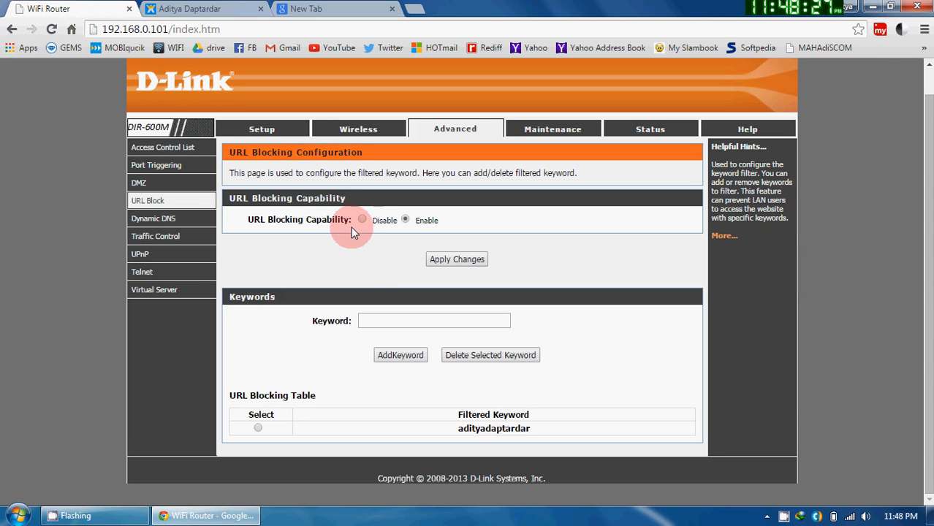
{"action": "left_click", "coordinate": [362, 220]}
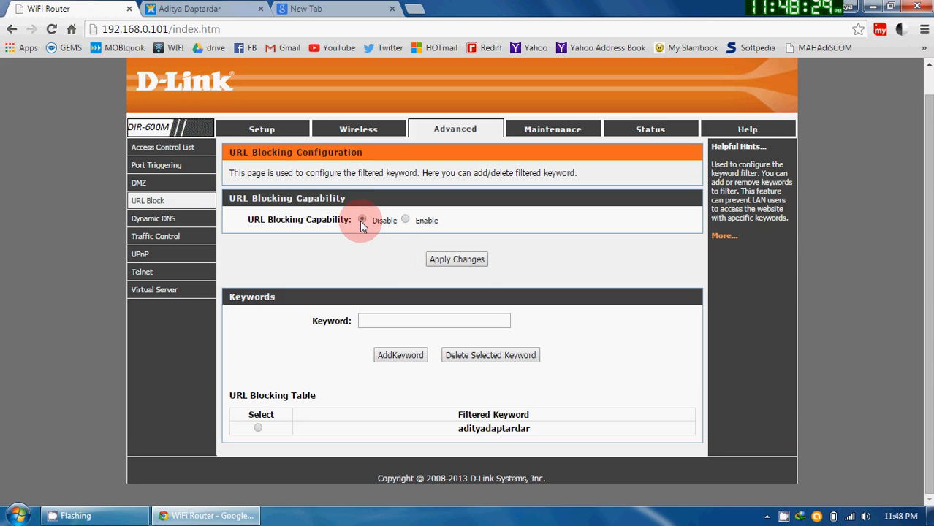
{"action": "left_click", "coordinate": [456, 260]}
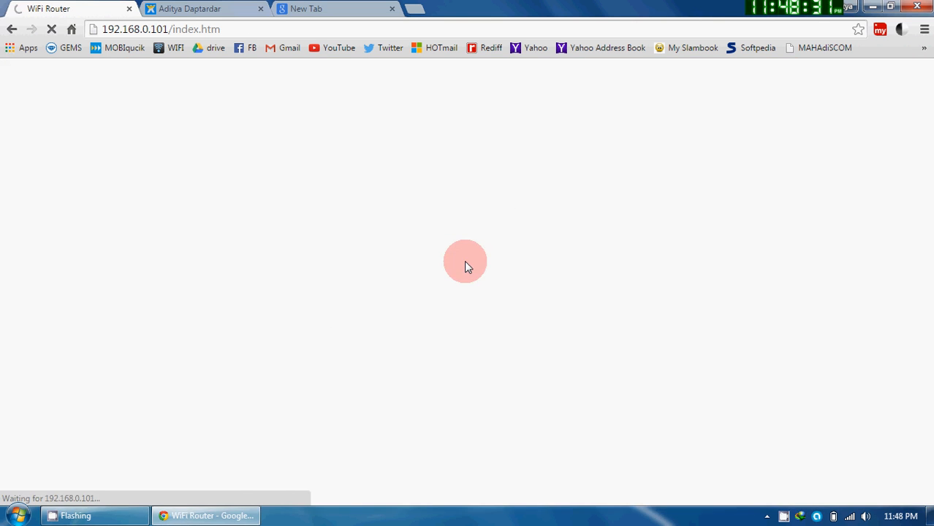
Confirm the Aditya Daptardar site loads again, then go back to the router page
{"action": "left_click", "coordinate": [306, 8]}
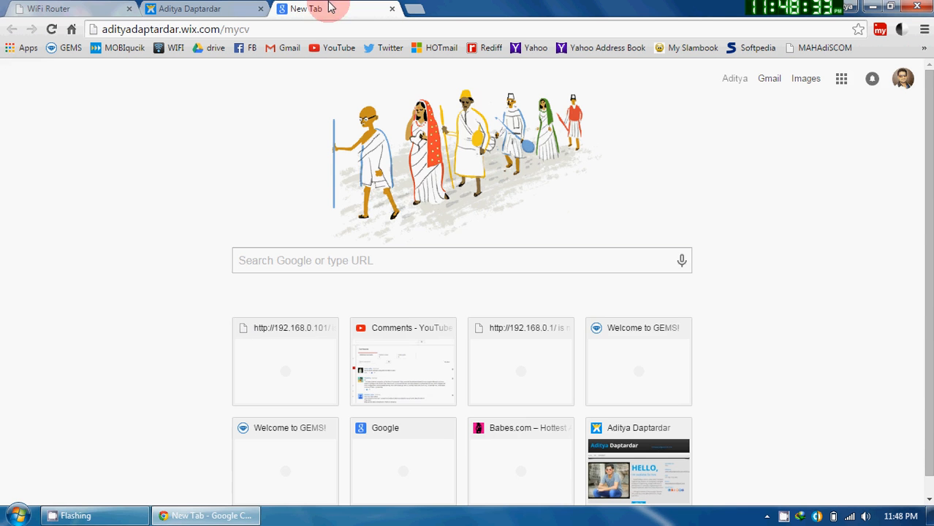
{"action": "left_click", "coordinate": [52, 29]}
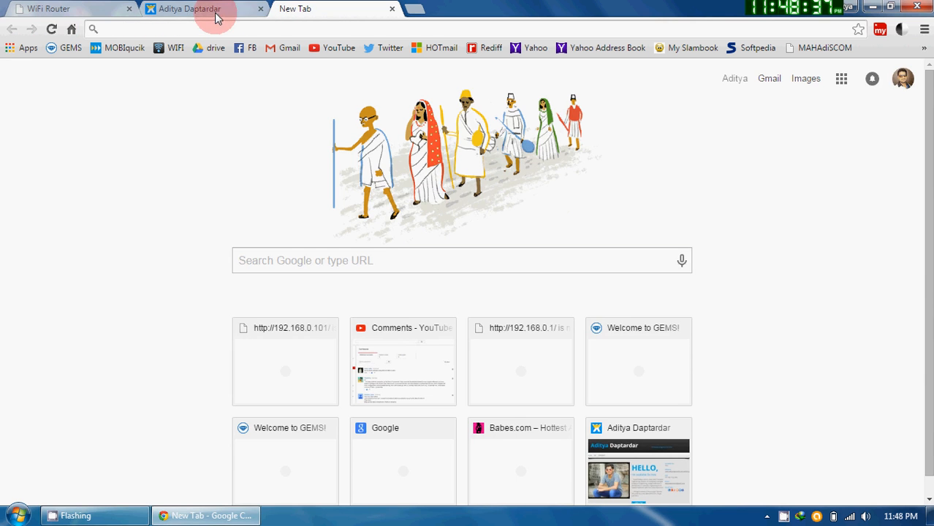
{"action": "left_click", "coordinate": [186, 8]}
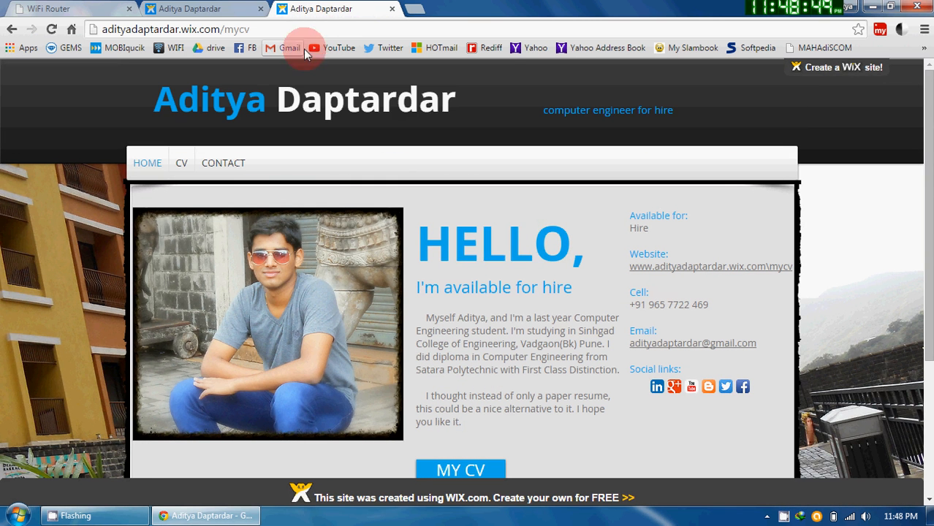
{"action": "left_click", "coordinate": [66, 9]}
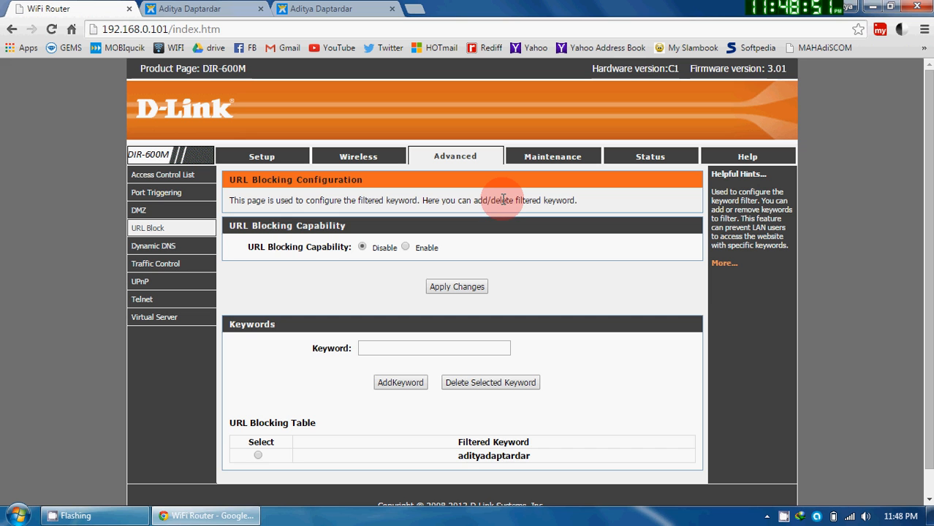